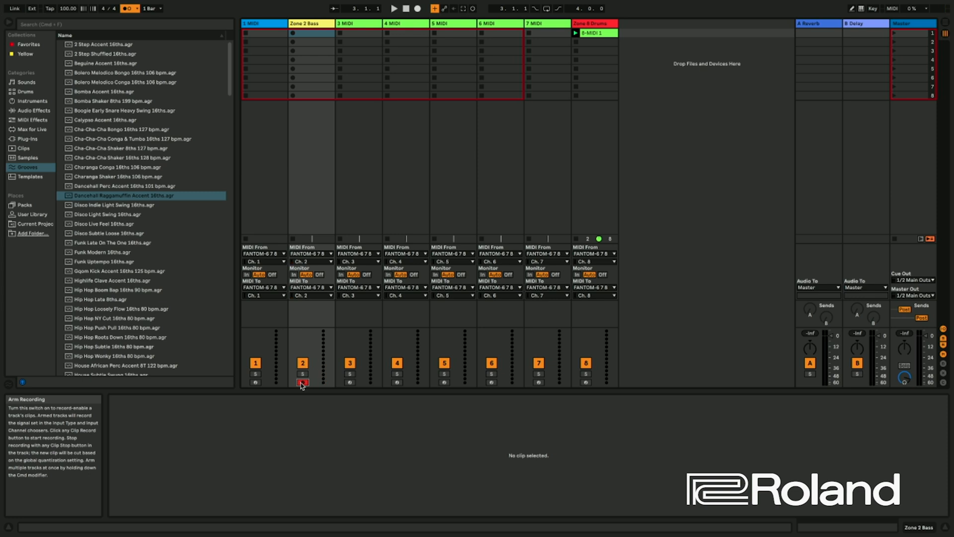
mouse_move(367, 98)
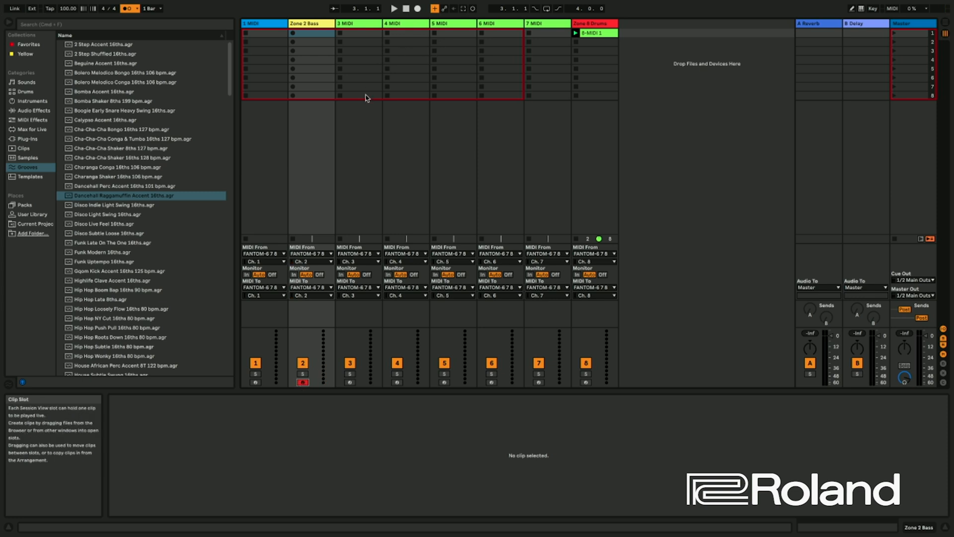
mouse_move(294, 33)
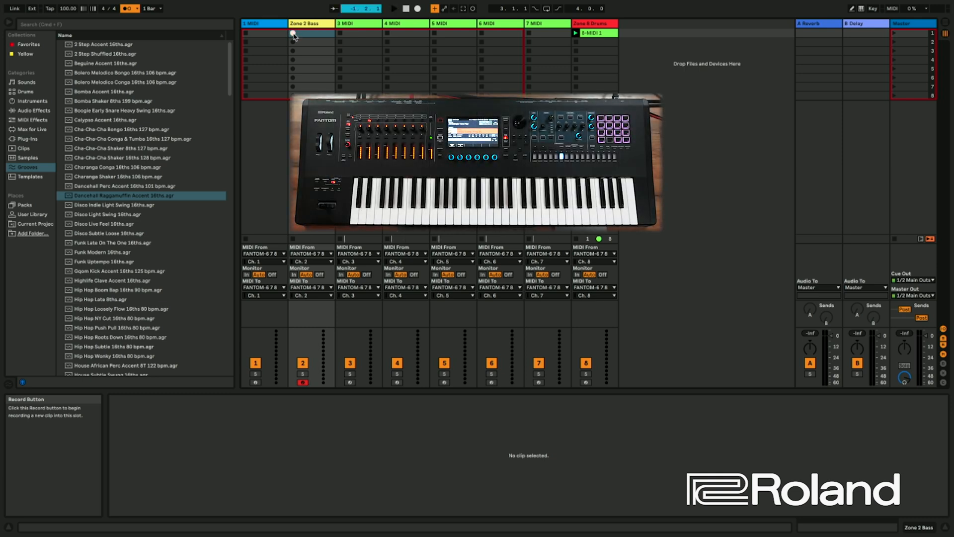
Record the bass part from the Fantom into a new clip, Zone 2 Bass 1, on the Zone 2 Bass track.
click(292, 33)
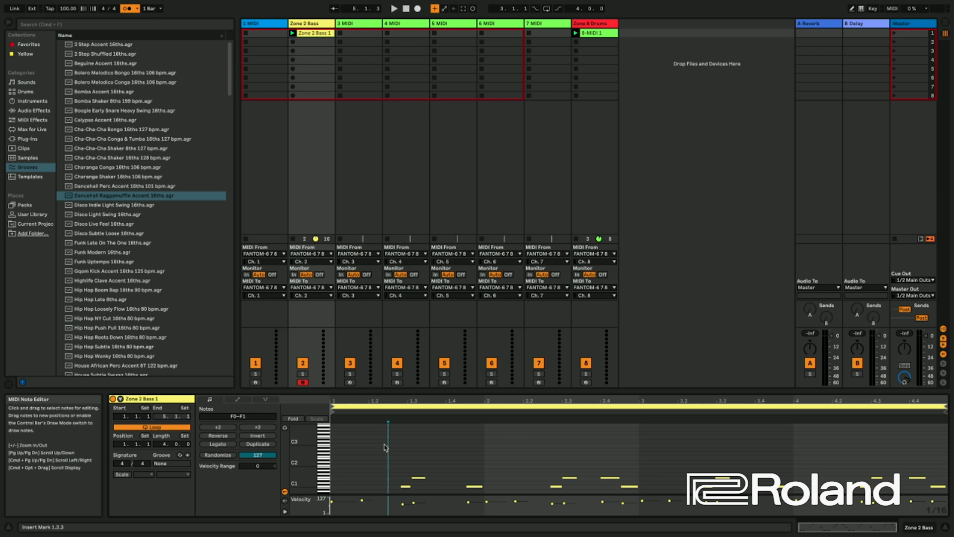
Play back Zone 2 Bass 1 and open Quantize Settings for its selected notes.
click(393, 9)
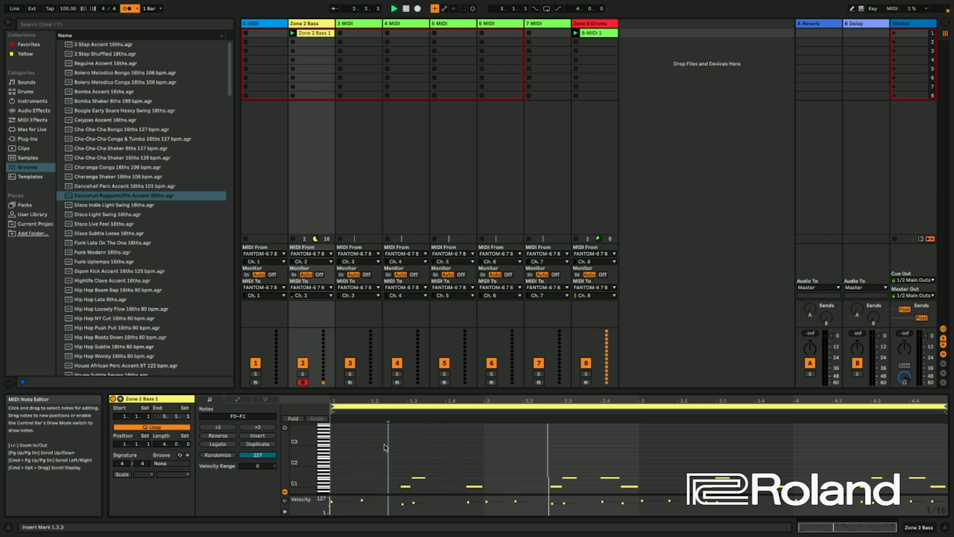
right_click(383, 447)
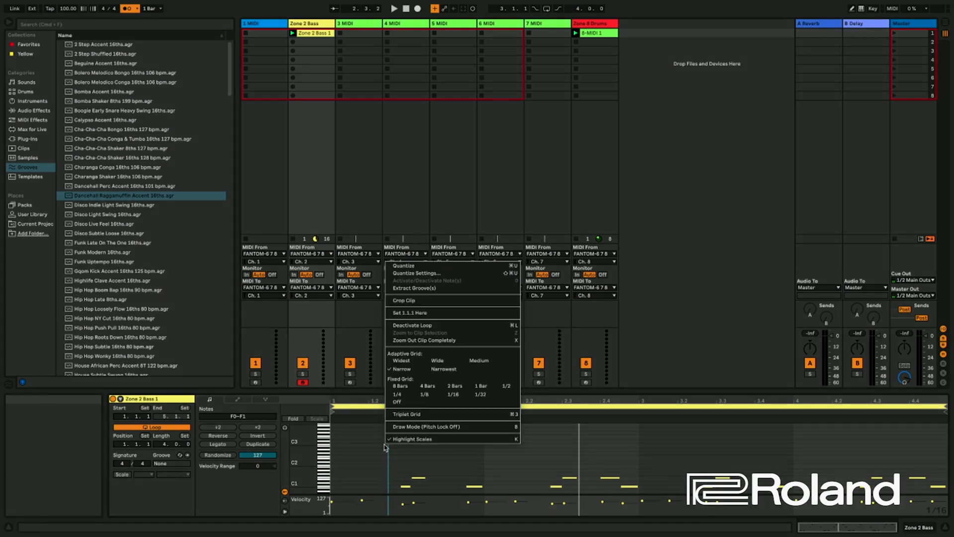
click(377, 445)
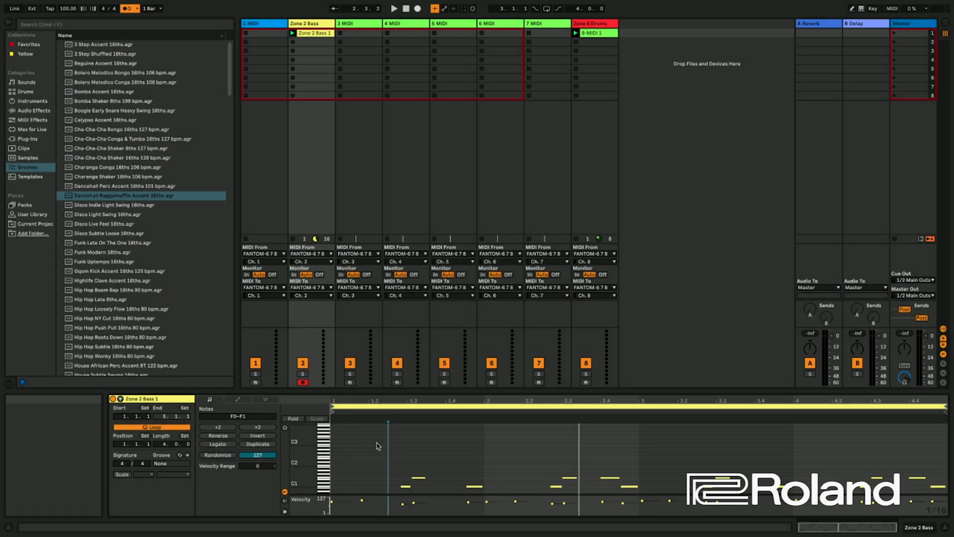
right_click(377, 443)
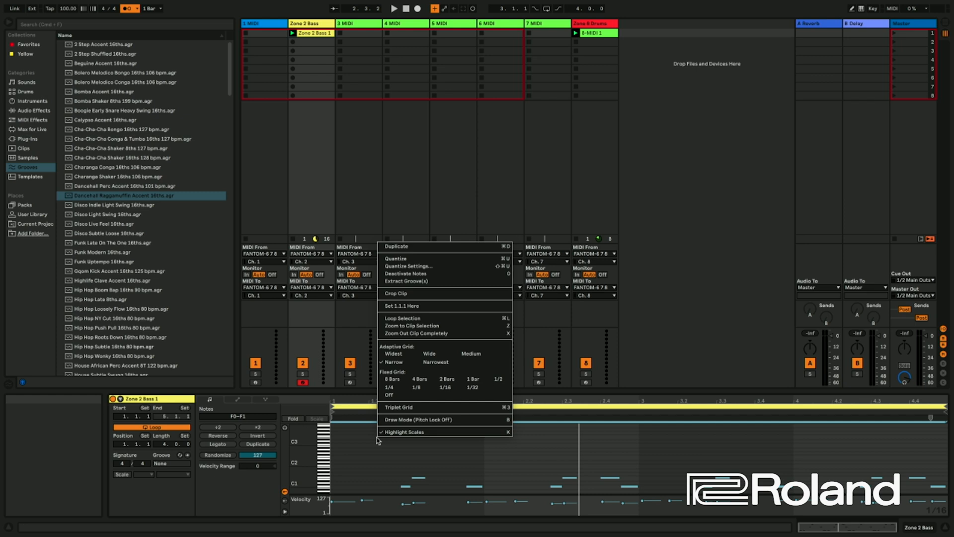
mouse_move(420, 419)
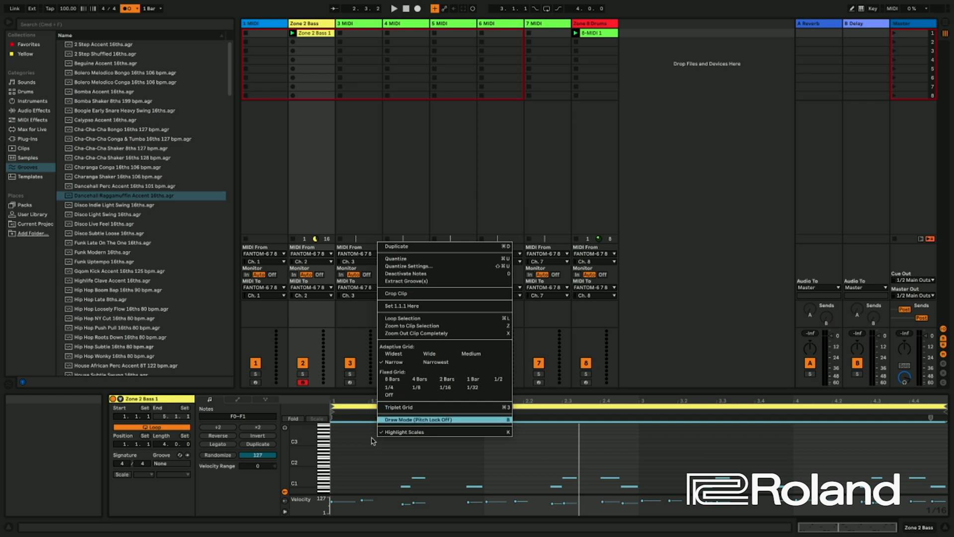
mouse_move(409, 266)
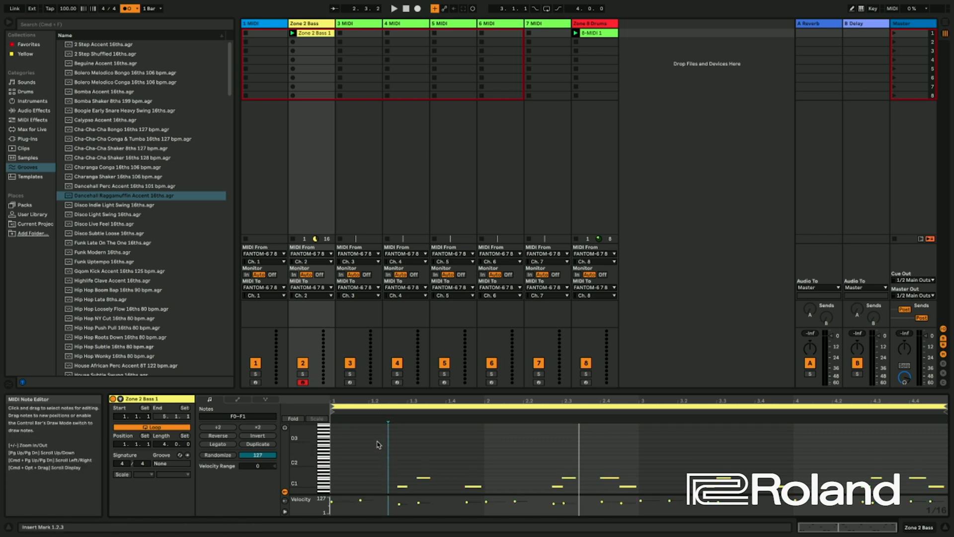
right_click(377, 444)
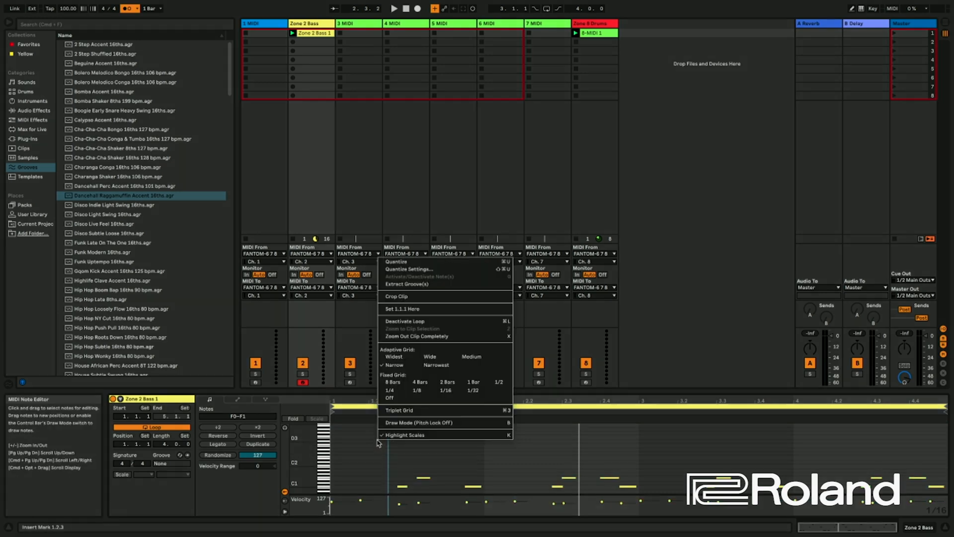
click(408, 269)
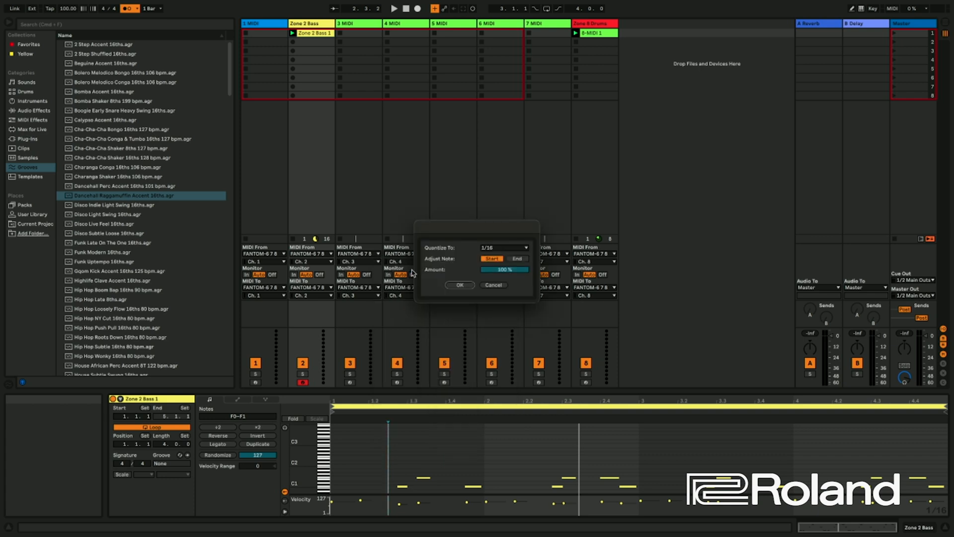
mouse_move(503, 247)
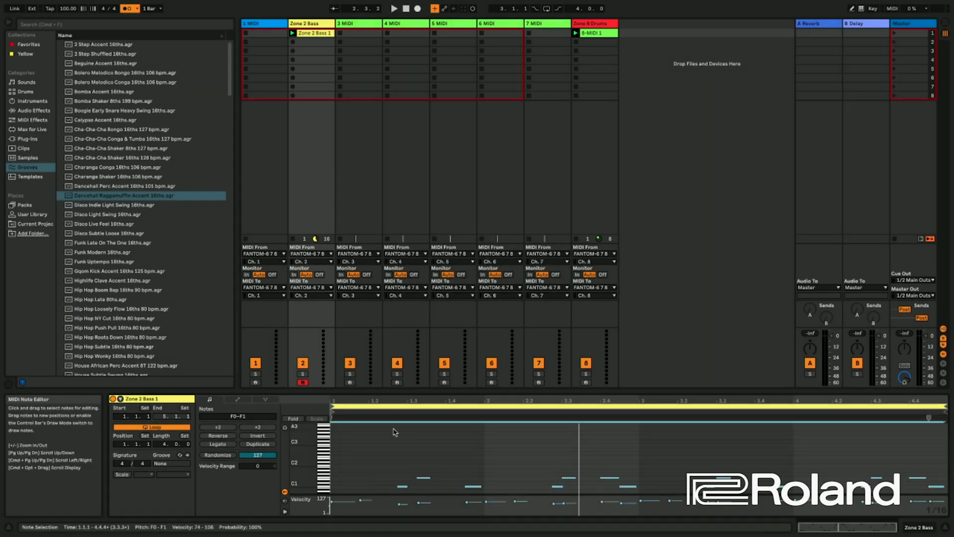
Select the short C1 note at beat 1.2.4, nudge it by hand, then deselect.
click(393, 8)
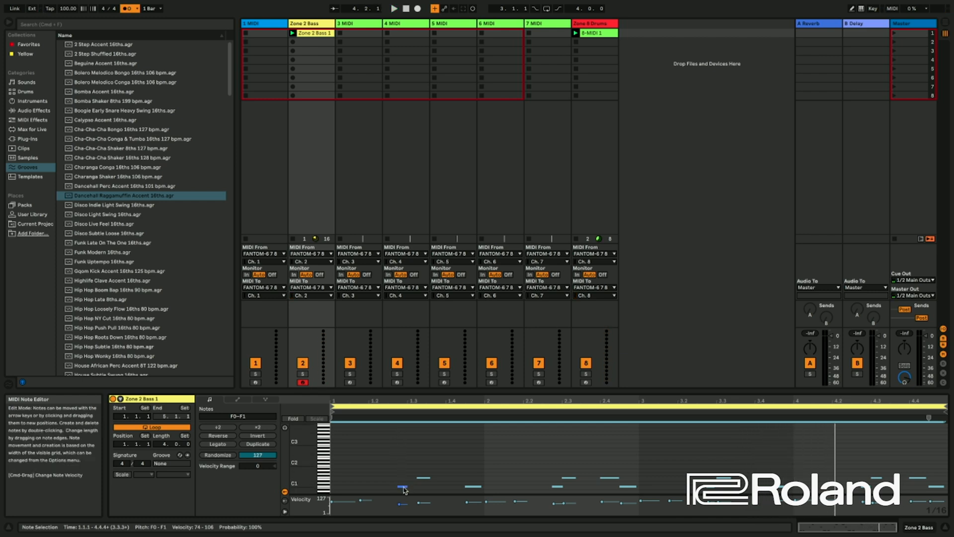
click(394, 8)
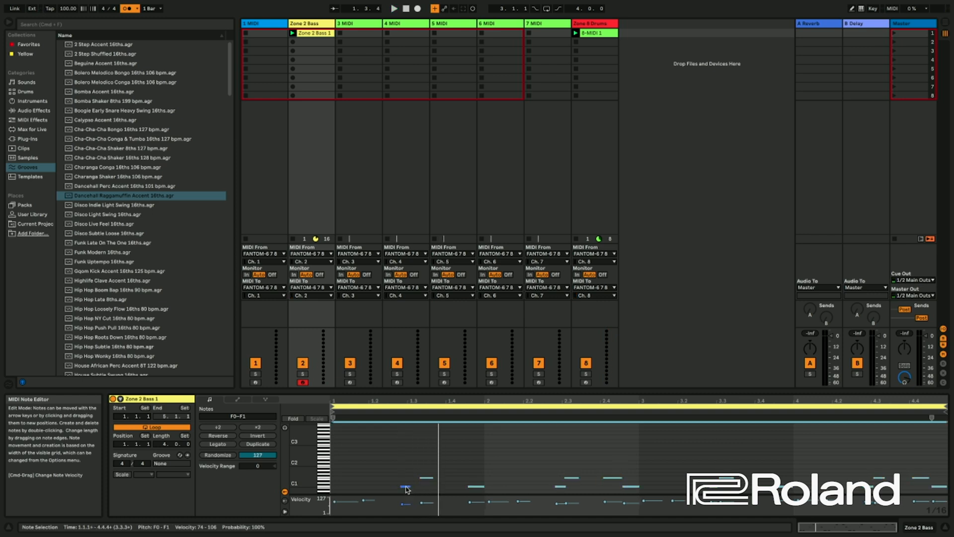
click(407, 488)
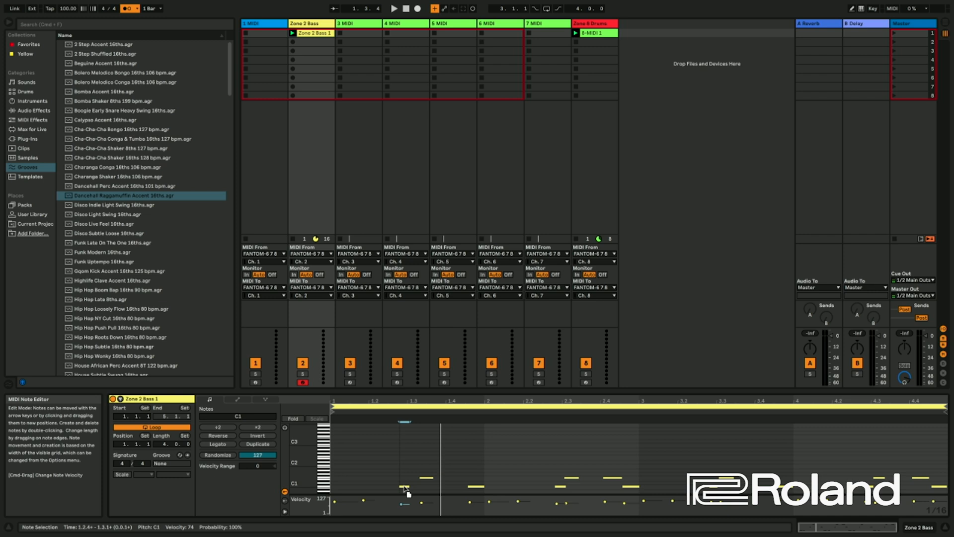
click(392, 8)
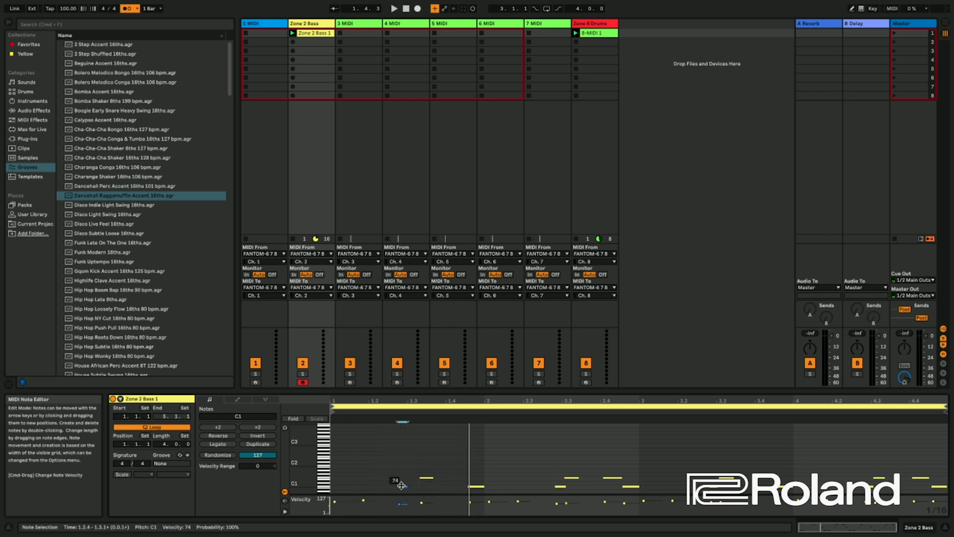
mouse_move(410, 475)
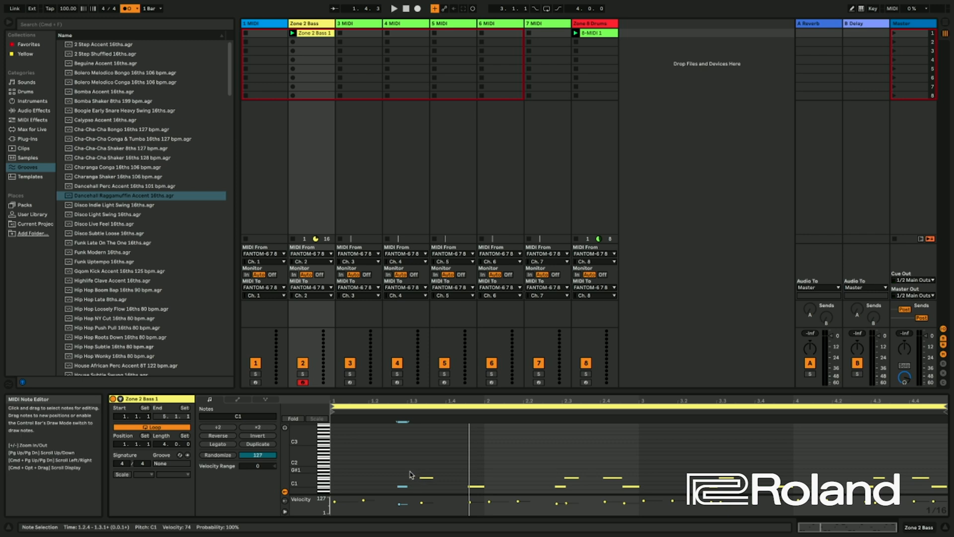
click(314, 33)
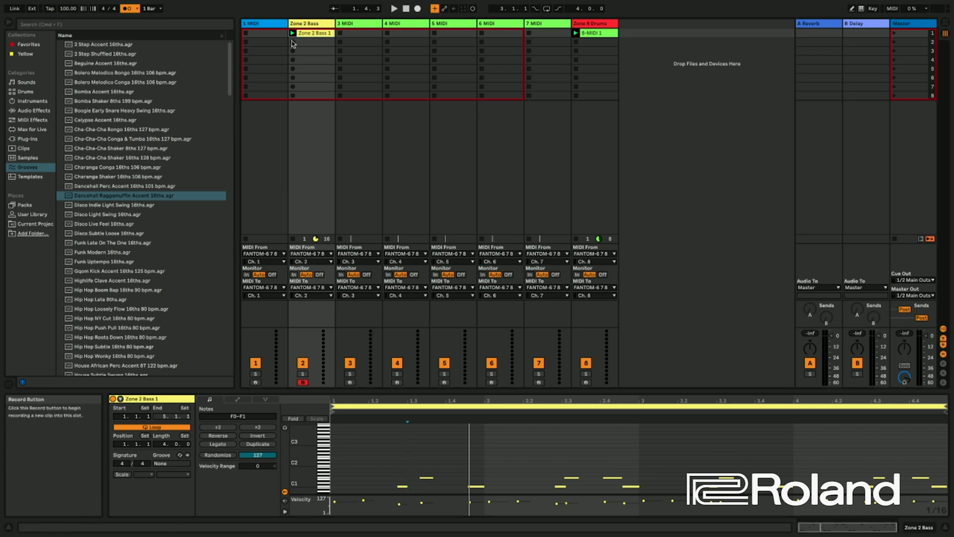
Record a second bass take, Zone 2 Bass 2, and move Zone 2 Bass 1 down the track.
click(311, 41)
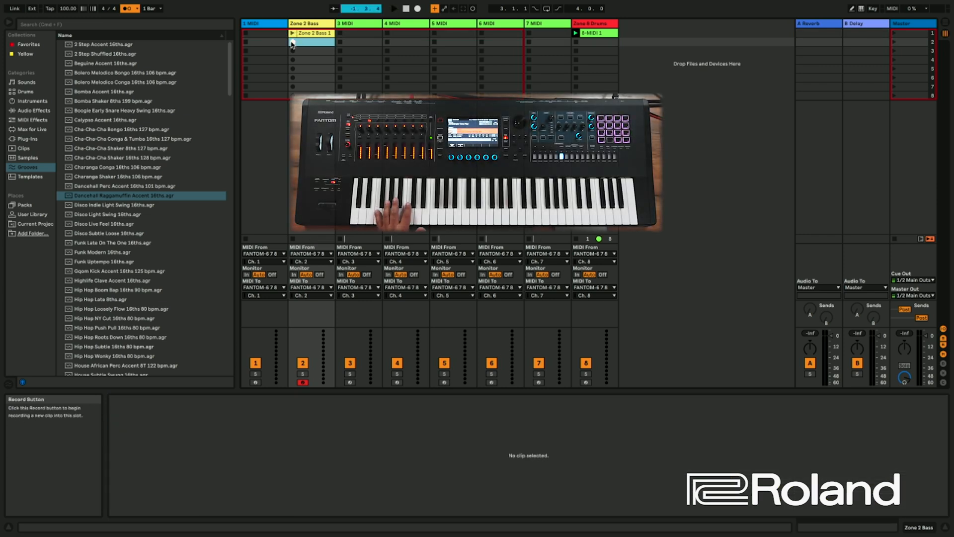
click(292, 41)
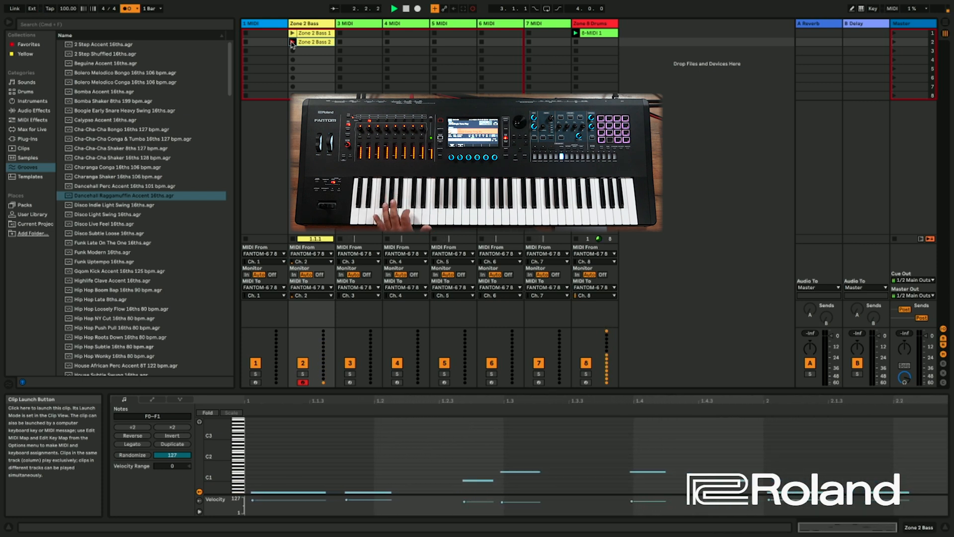
click(314, 42)
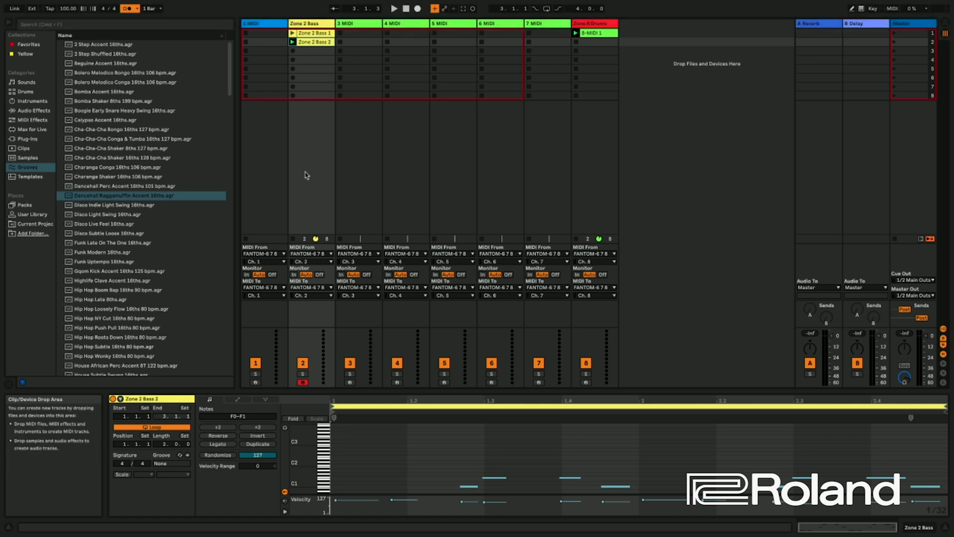
click(312, 78)
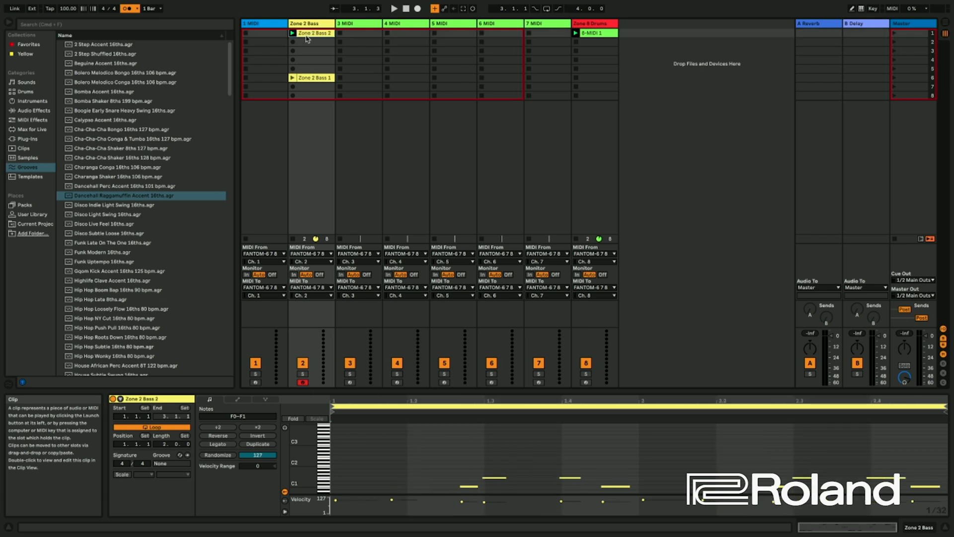
Audition Zone 2 Bass 2, then delete the Zone 2 Bass 1 clip.
click(393, 9)
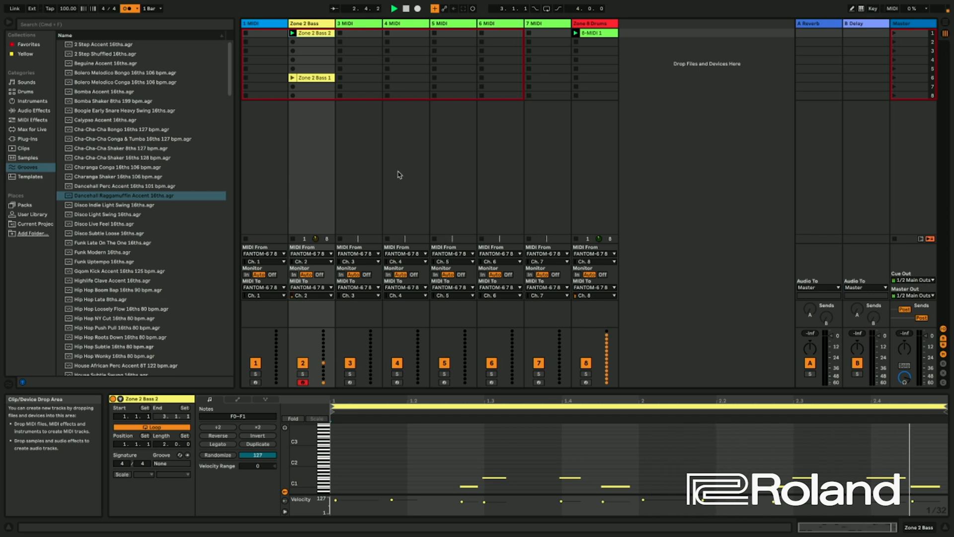
click(314, 77)
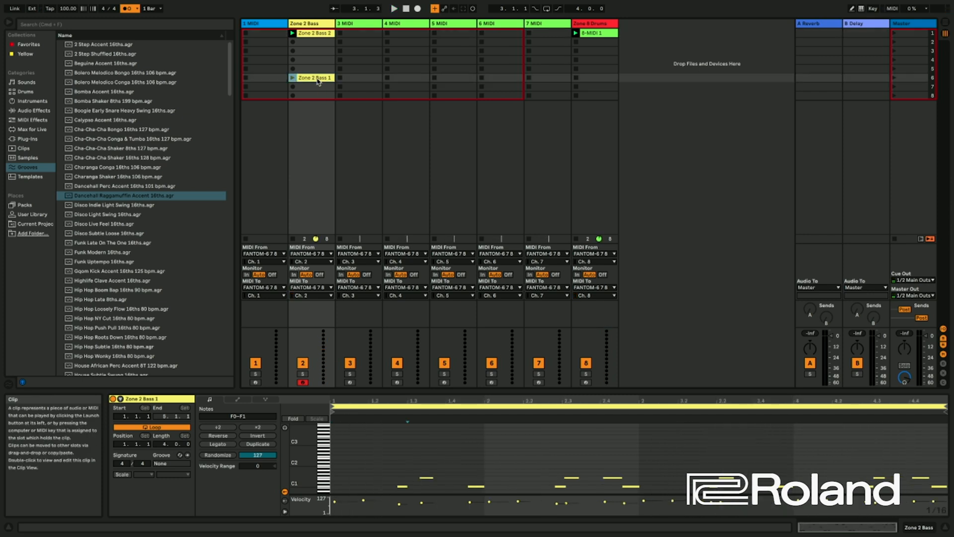
click(314, 77)
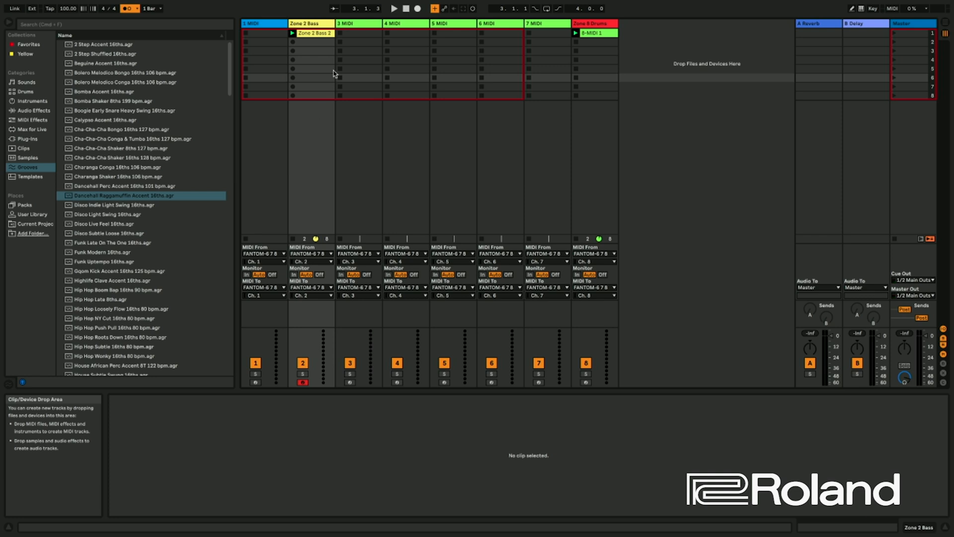
mouse_move(349, 29)
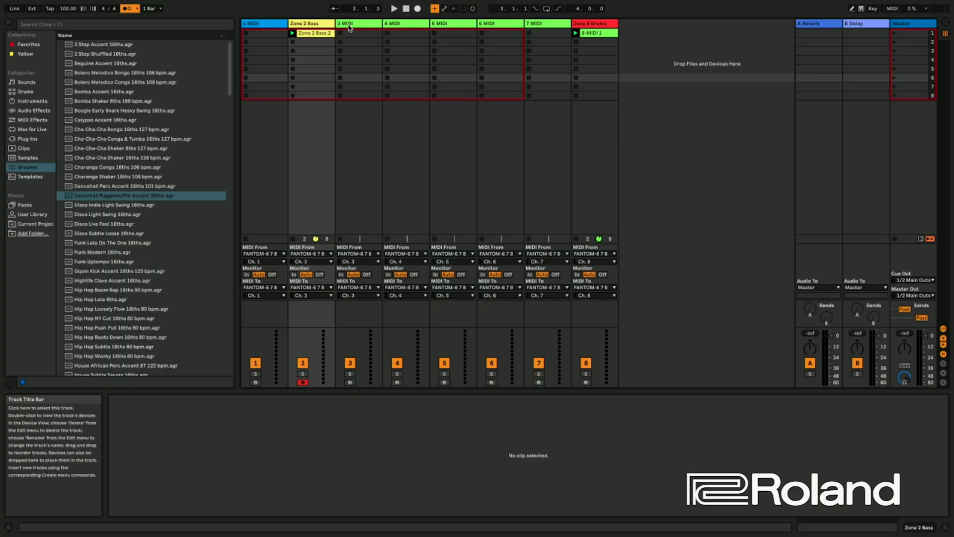
Rename the third MIDI track to Zone 3 EP and arm it for recording.
click(358, 23)
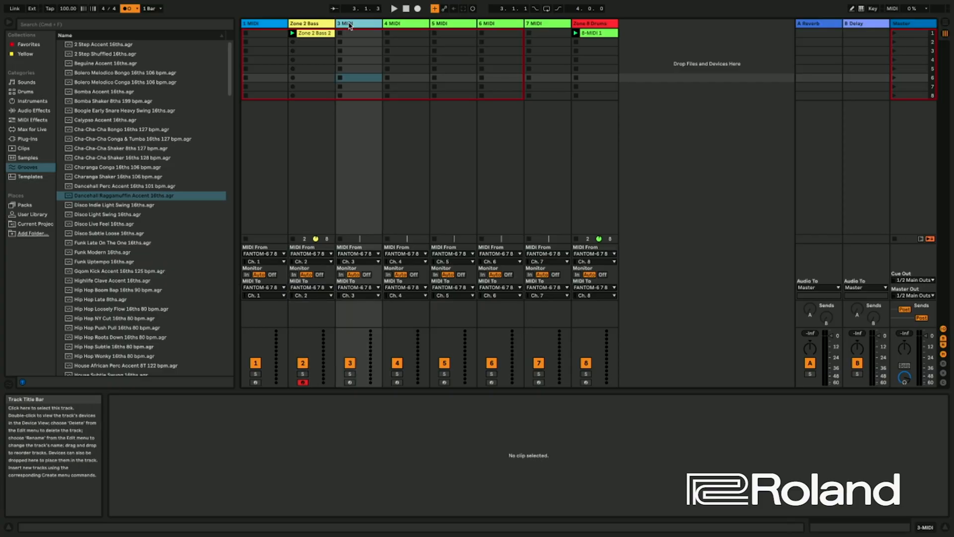
click(347, 24)
text(Zone 3 EP)
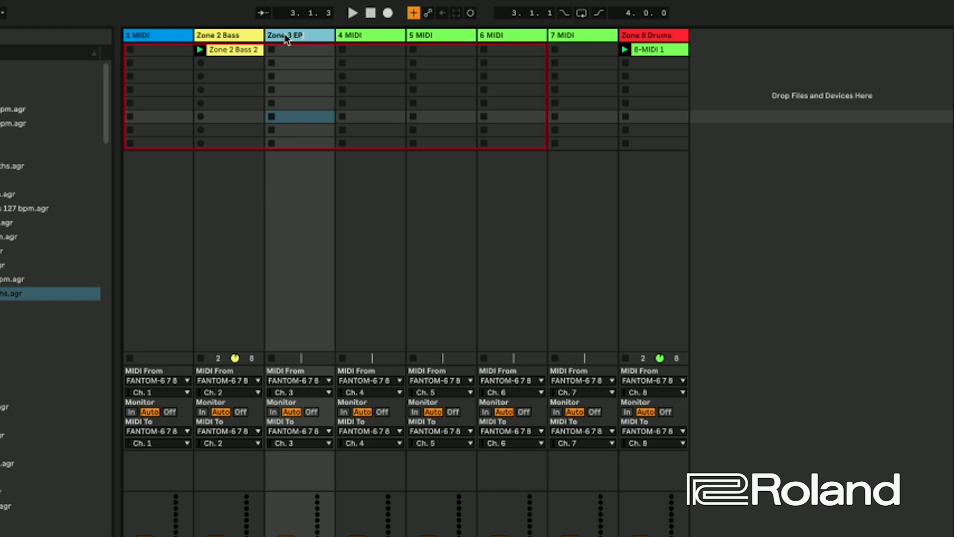
click(298, 49)
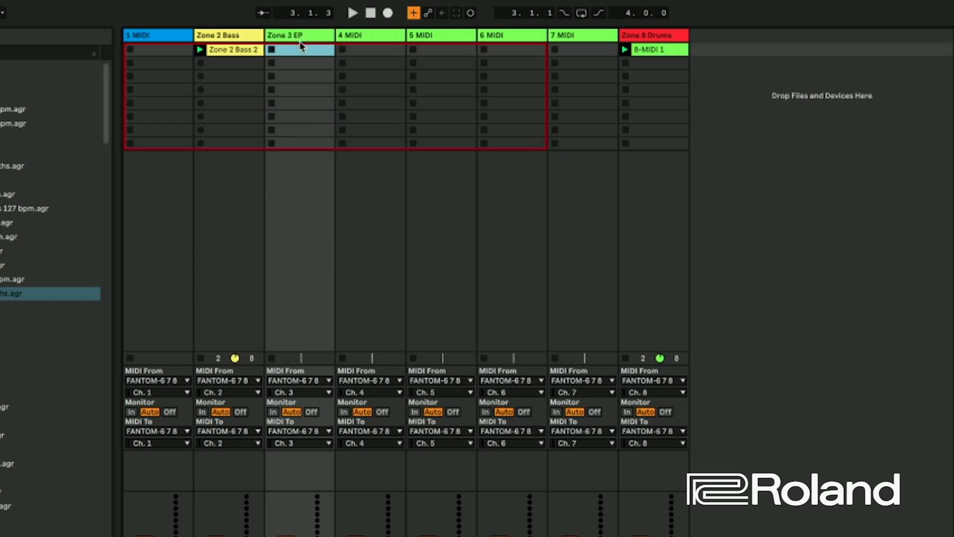
mouse_move(329, 391)
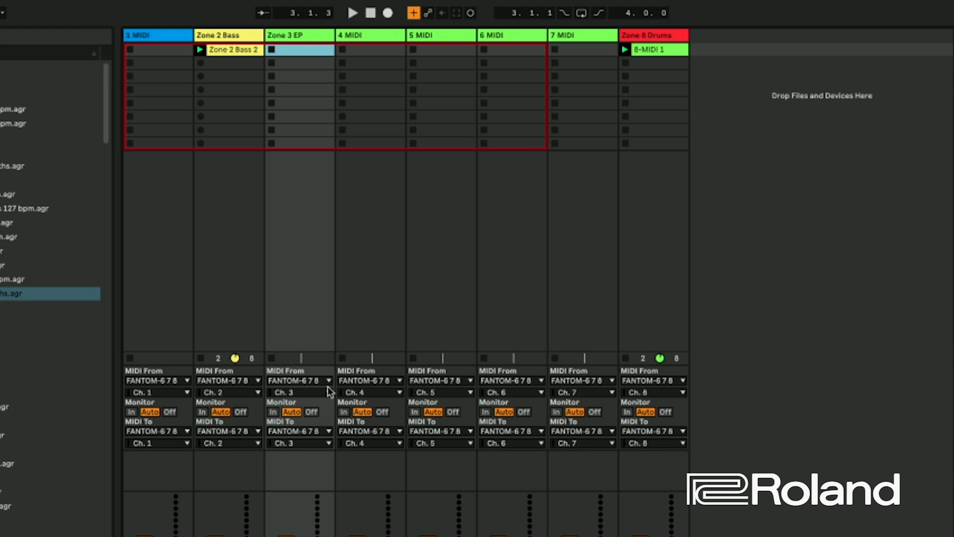
mouse_move(328, 396)
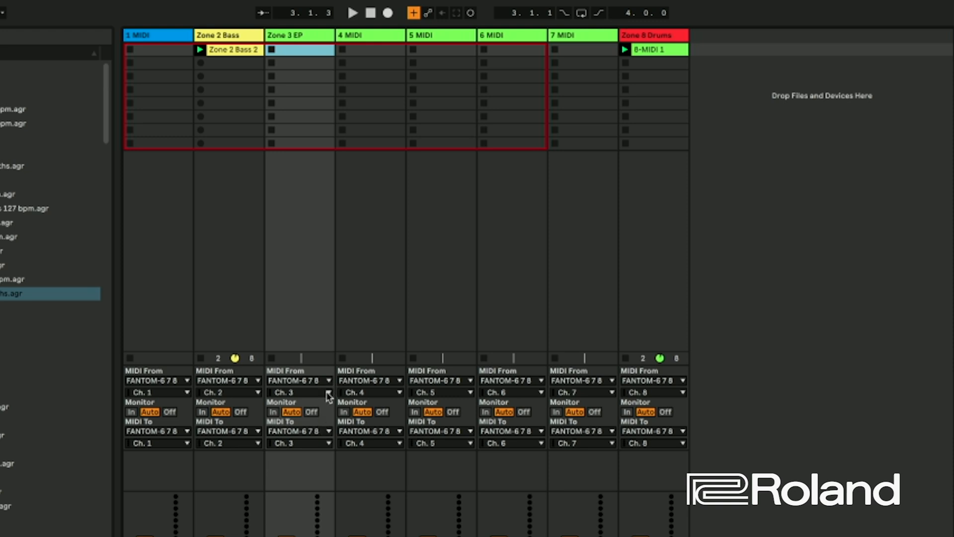
mouse_move(319, 432)
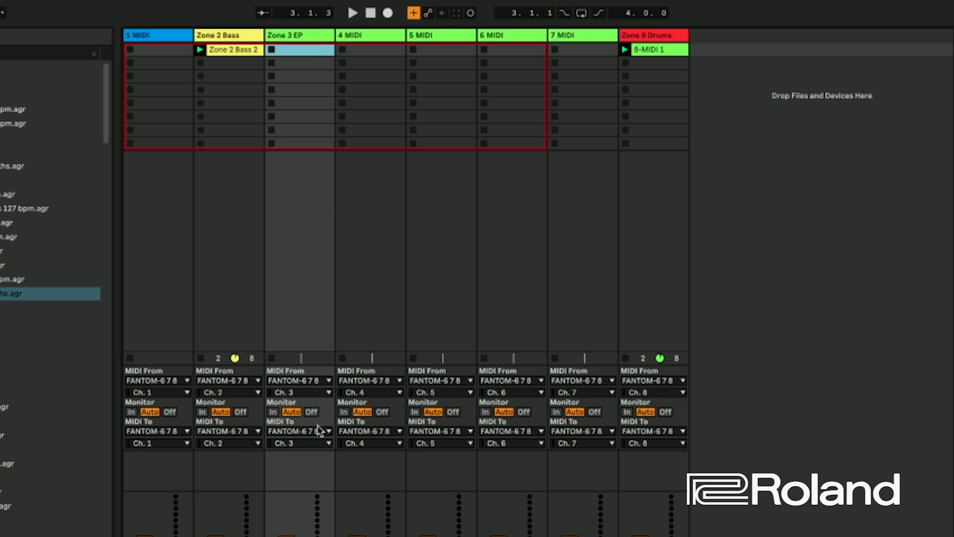
click(298, 50)
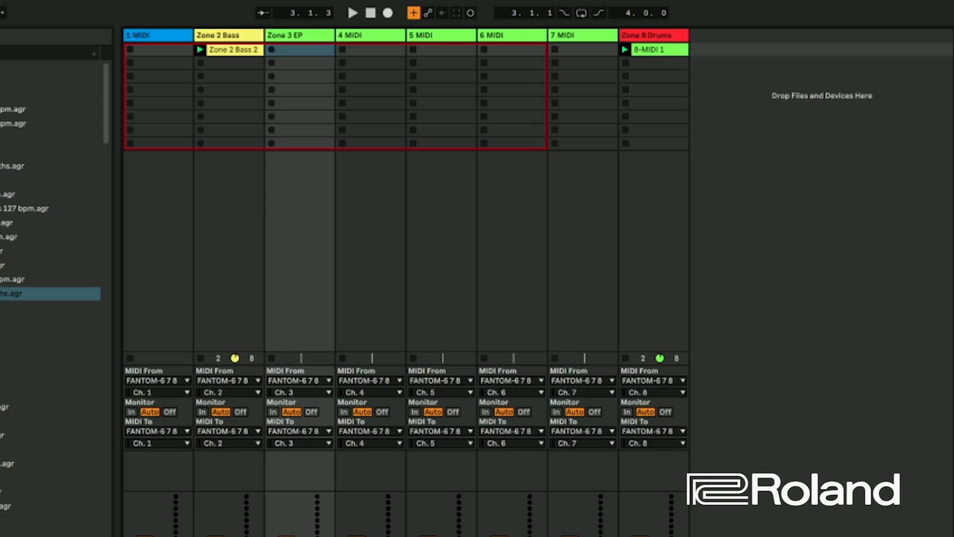
mouse_move(298, 481)
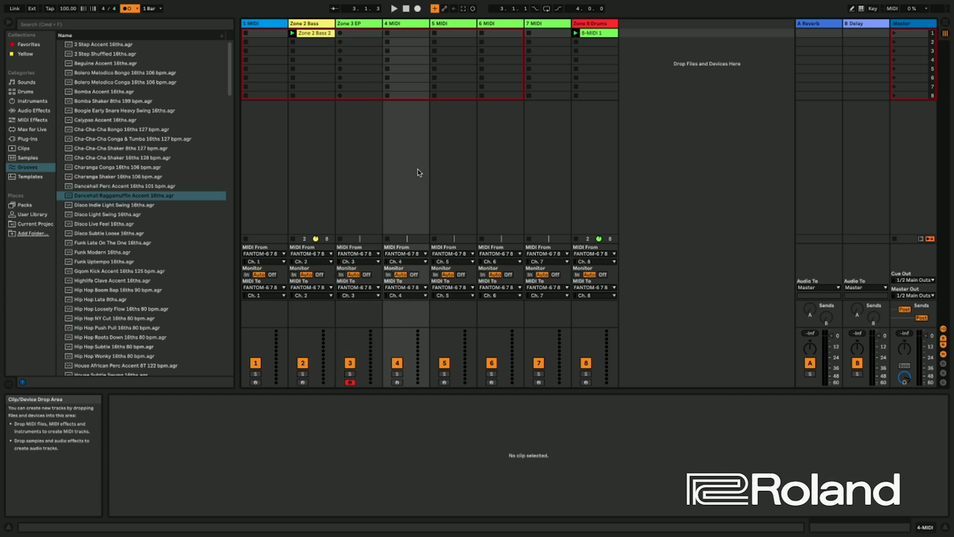
mouse_move(341, 33)
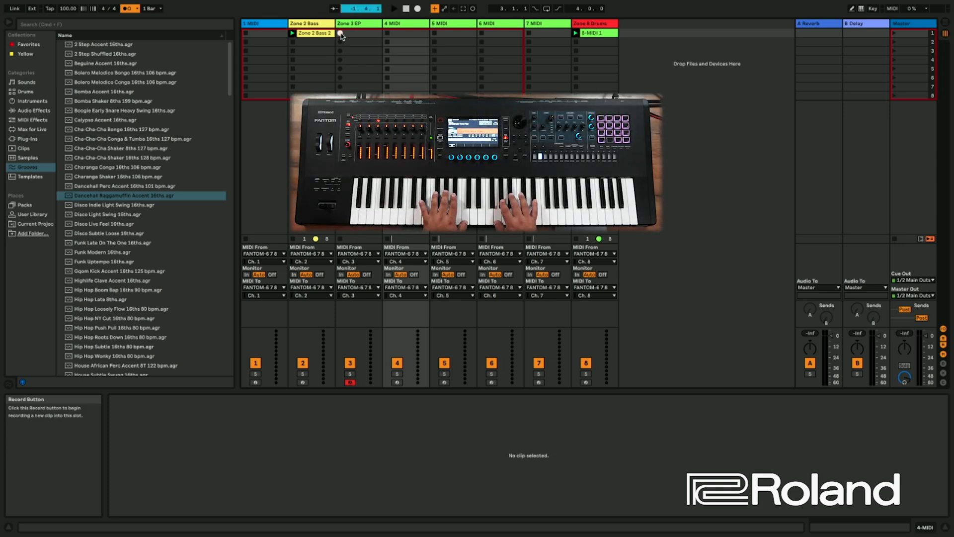
Record Zone 3 EP 1, view its notes, then record a fresh take, Zone 3 EP 2.
click(339, 33)
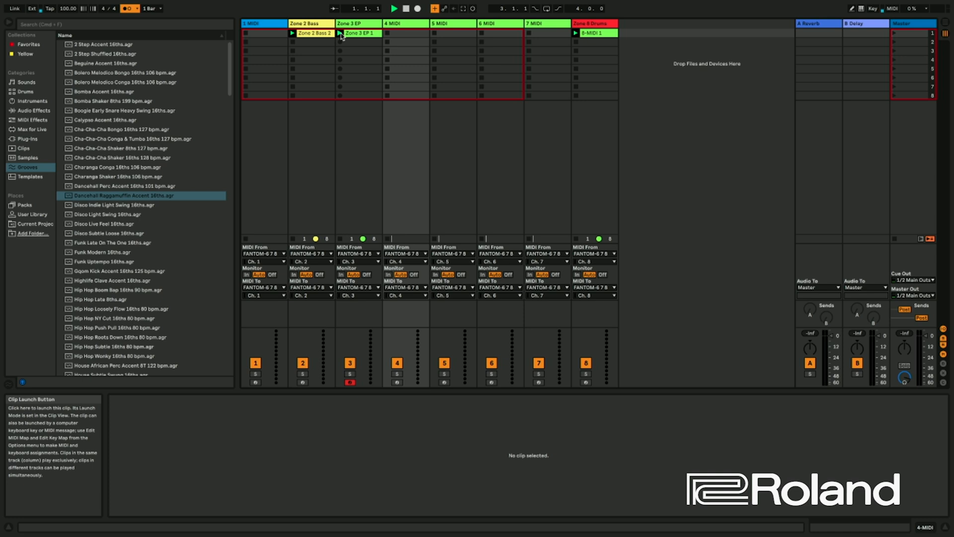
click(393, 8)
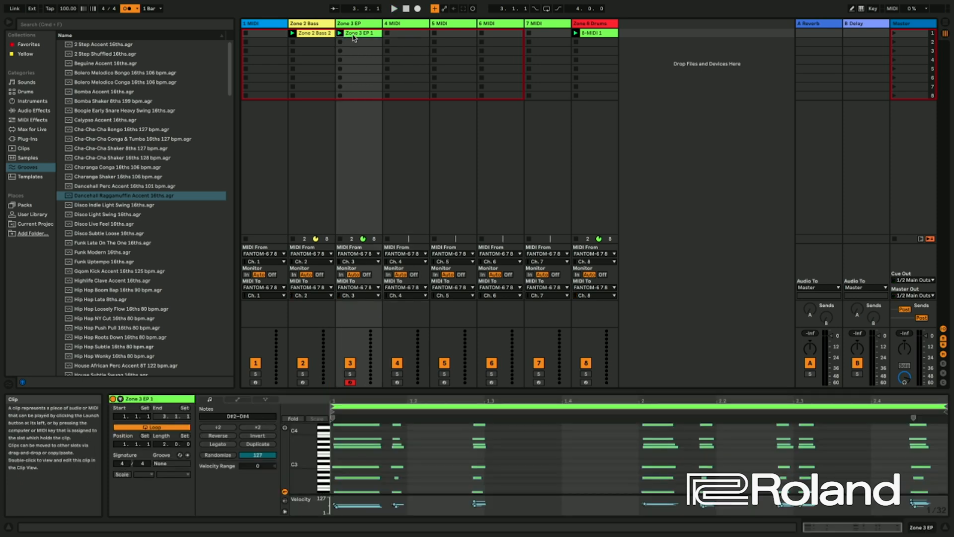
click(359, 32)
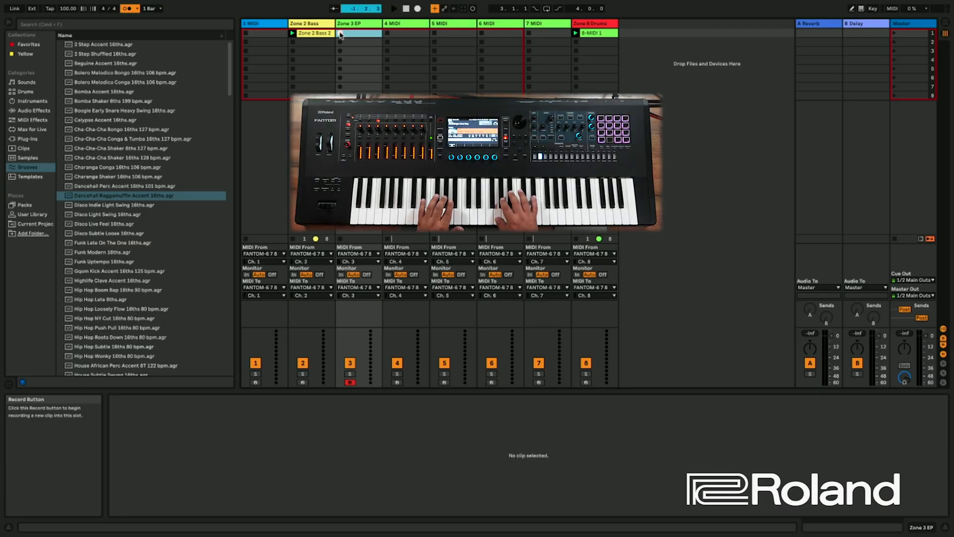
click(358, 33)
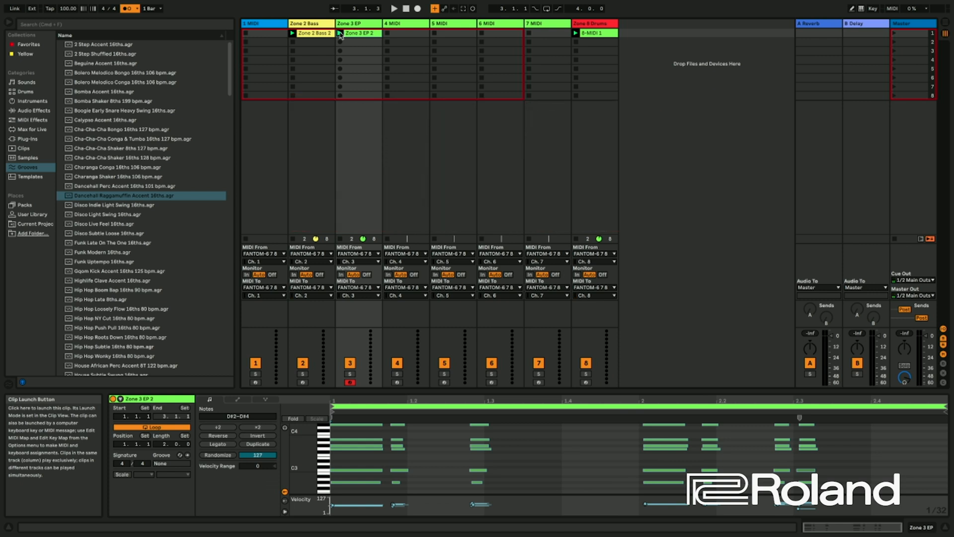
click(393, 8)
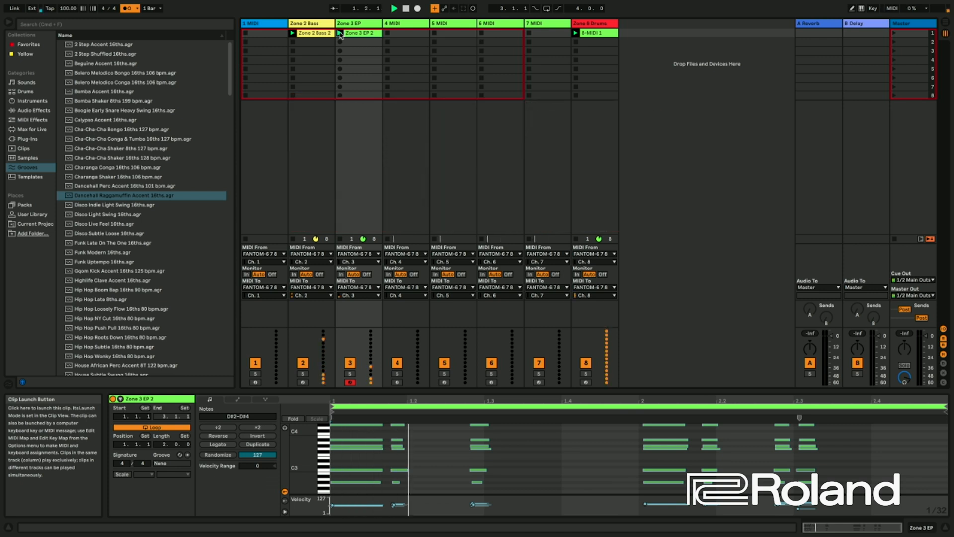